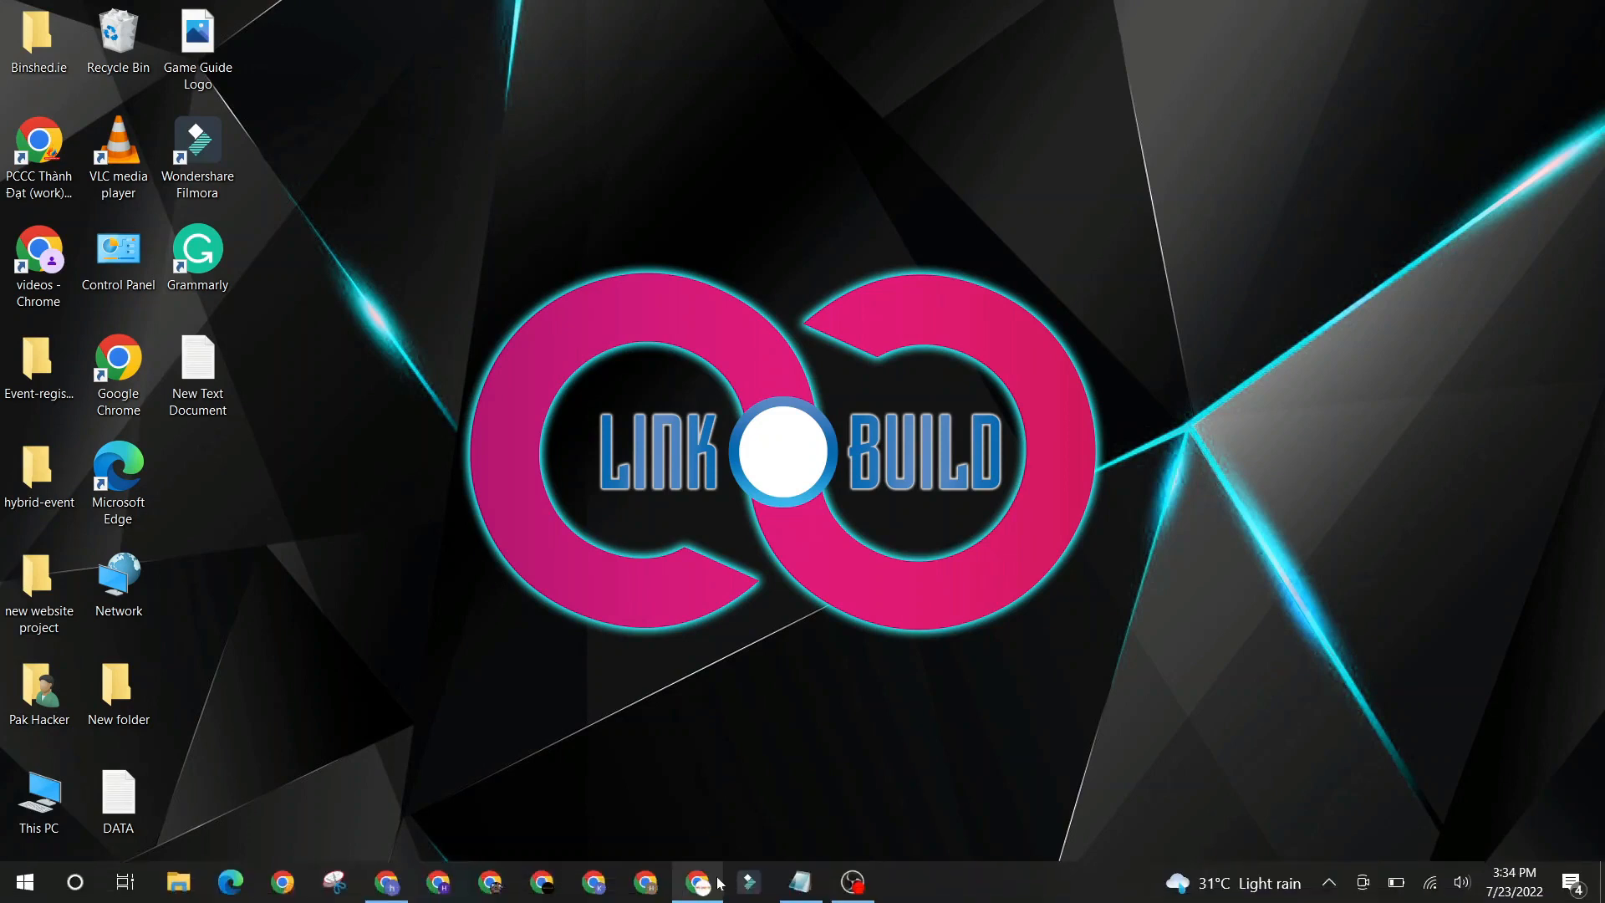
- Launch Chrome and load anotepad.com in a new tab
left_click(699, 881)
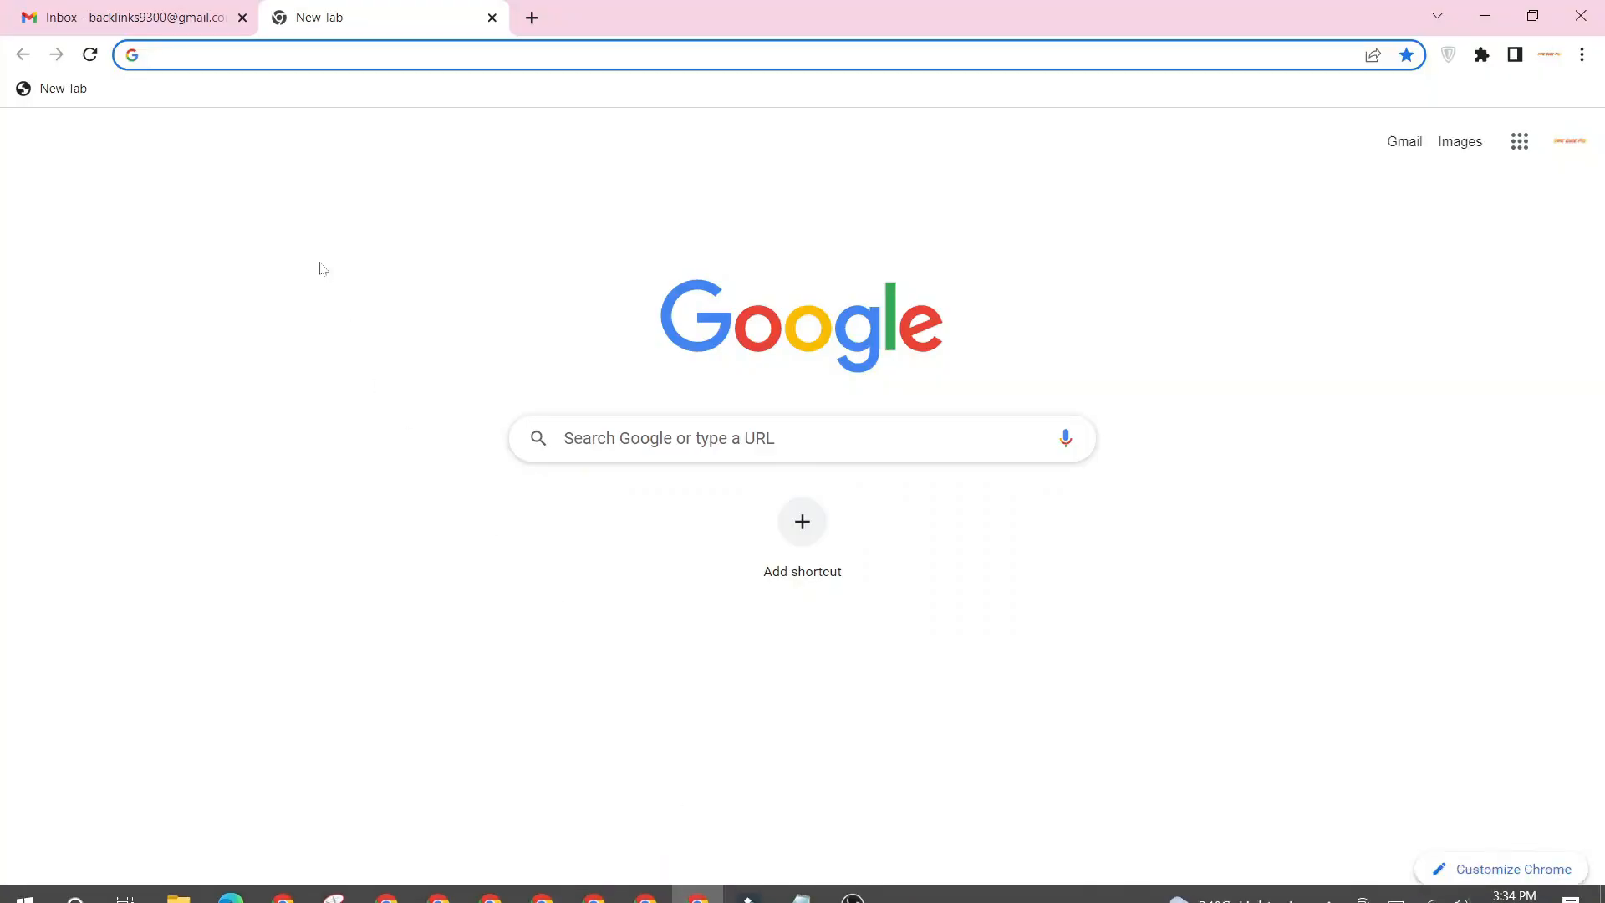
type("ani")
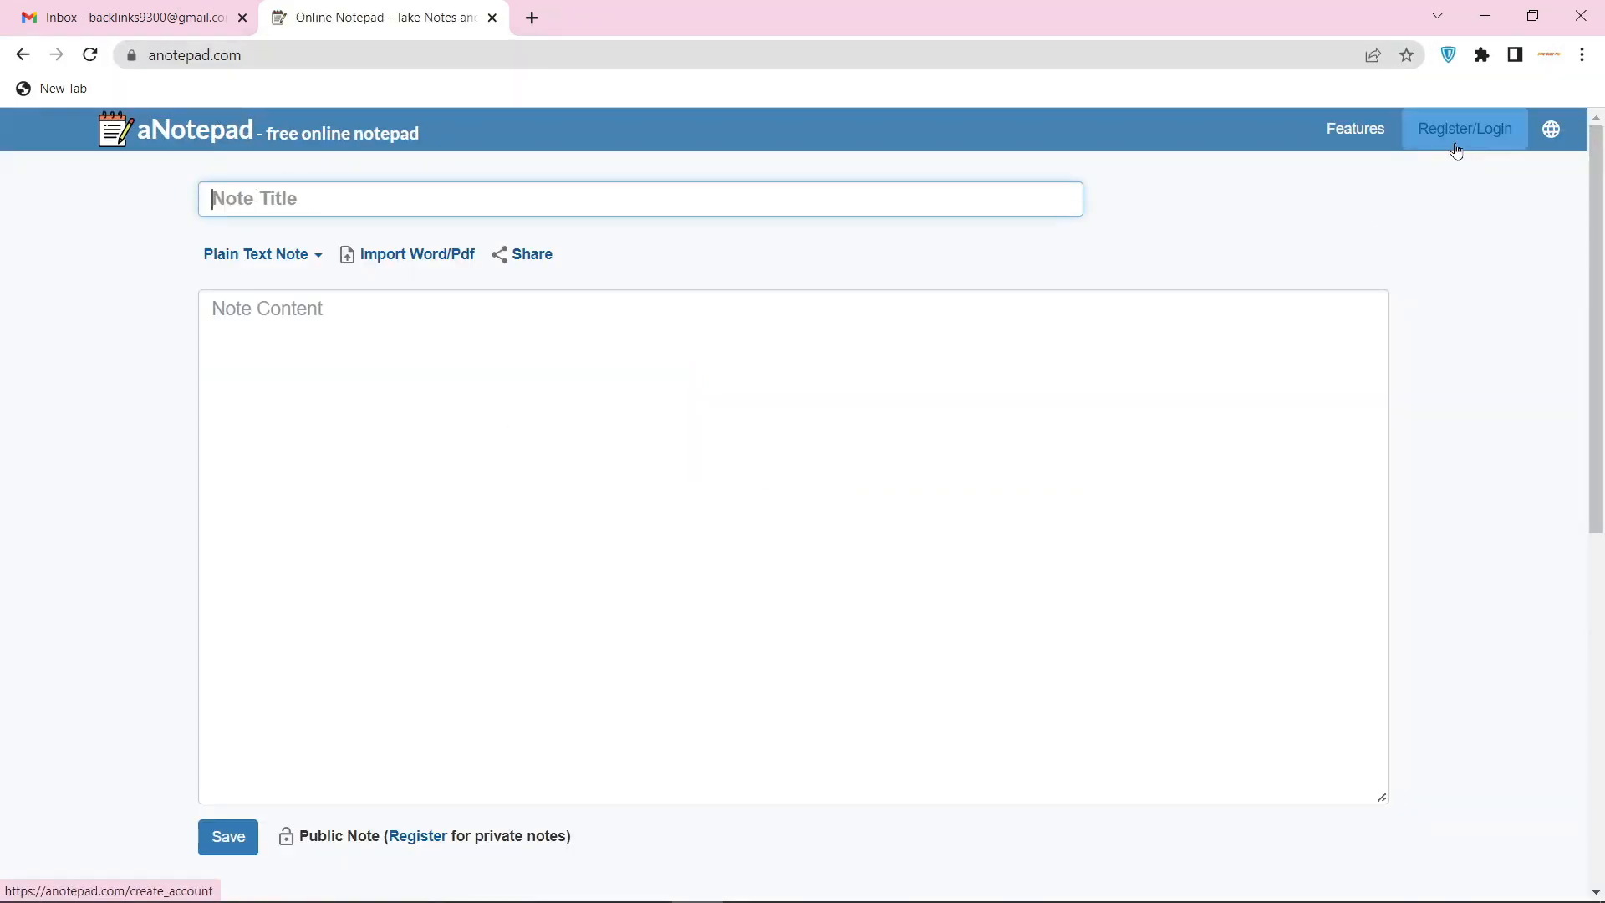
- Create an aNotepad account with the pre-filled email and a new password
left_click(1463, 129)
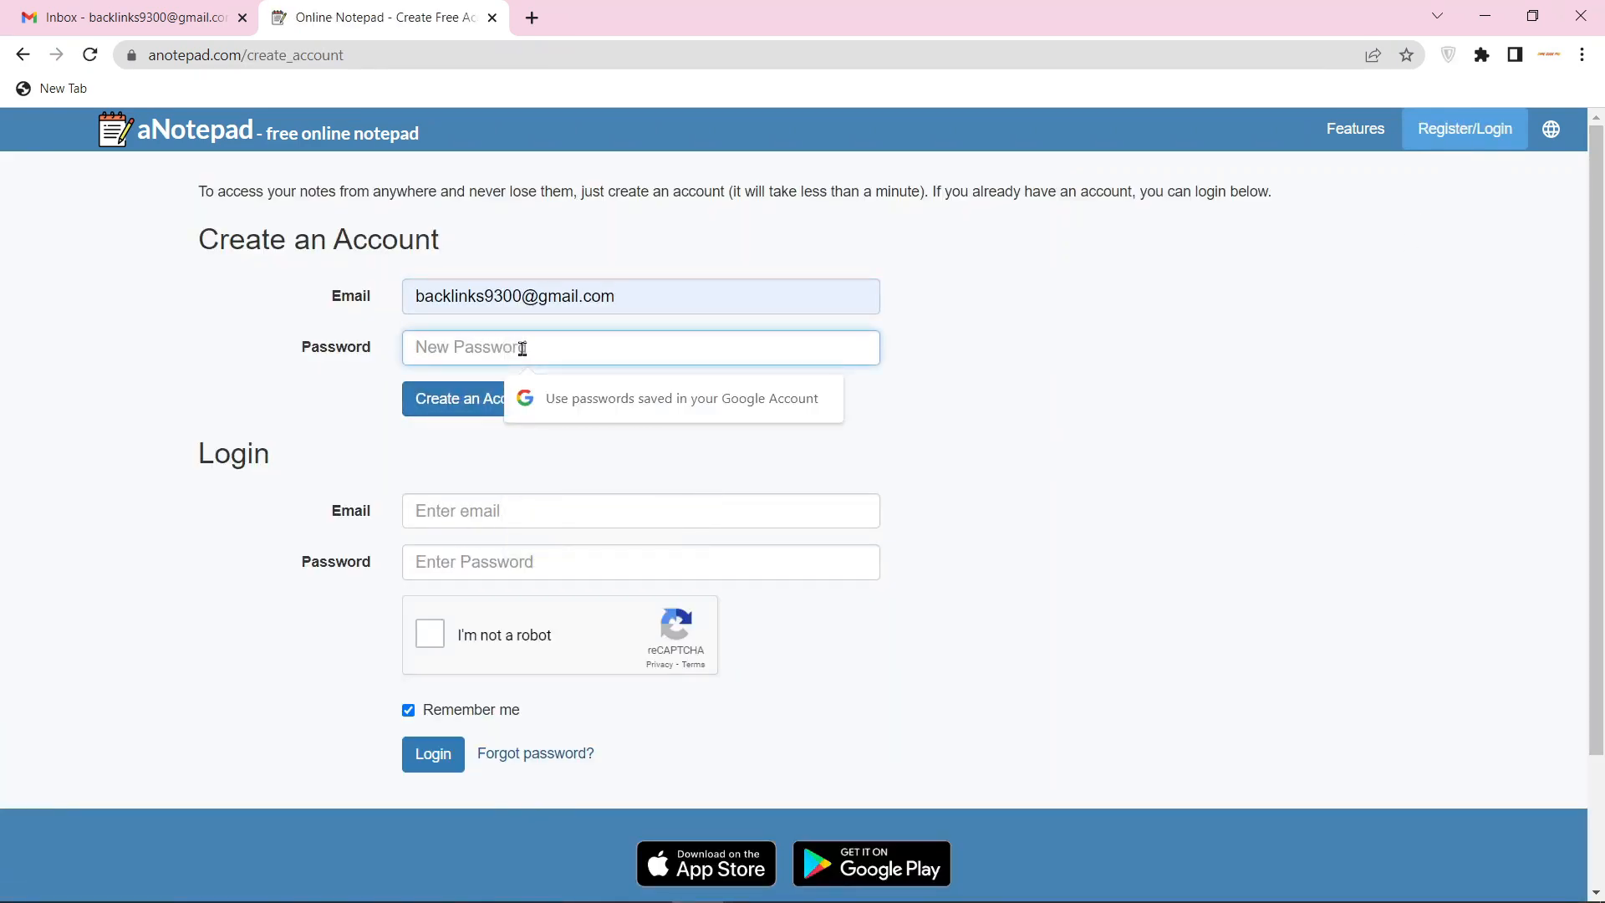
type("password")
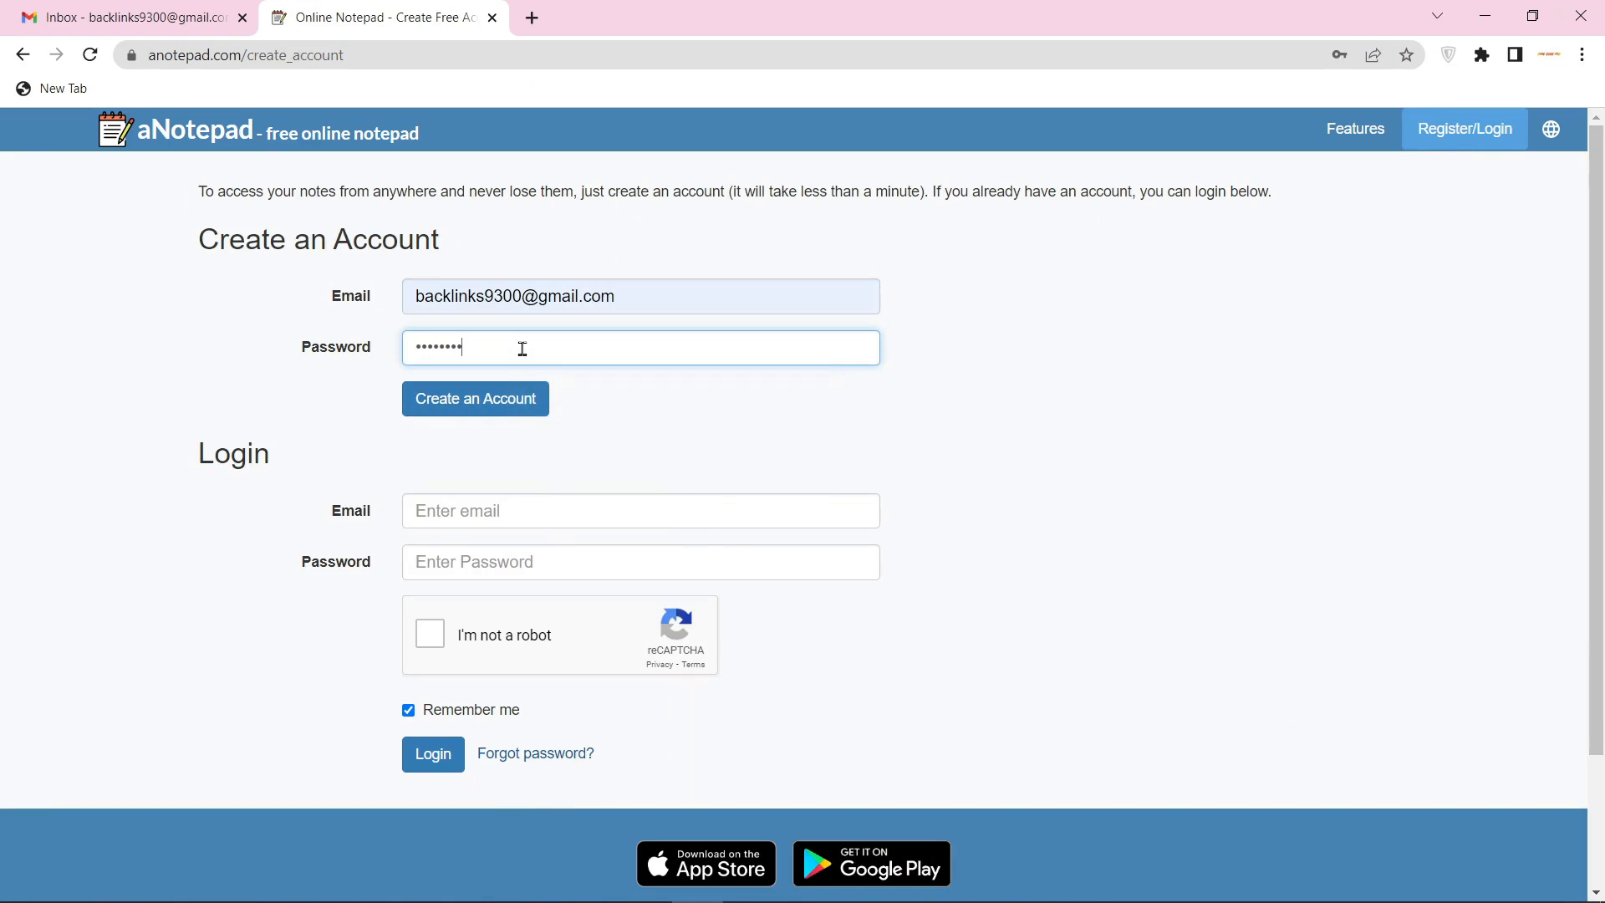
left_click(474, 398)
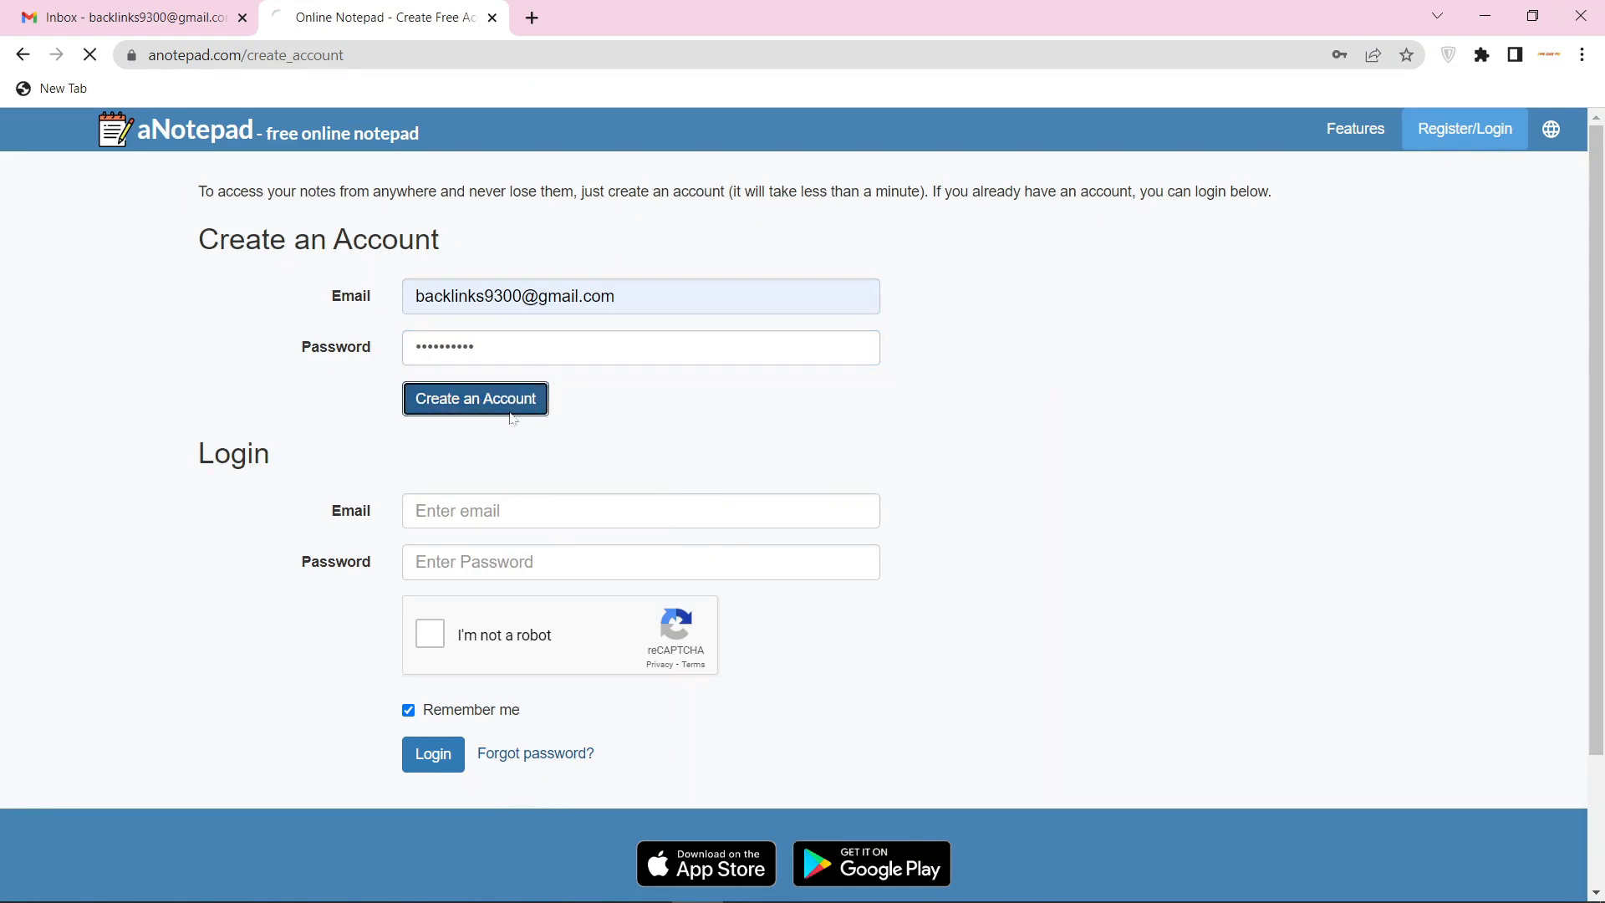
- Title the note 'Game Guide Pro' and write the news-and-tips description ending with 'Visit:'
left_click(475, 398)
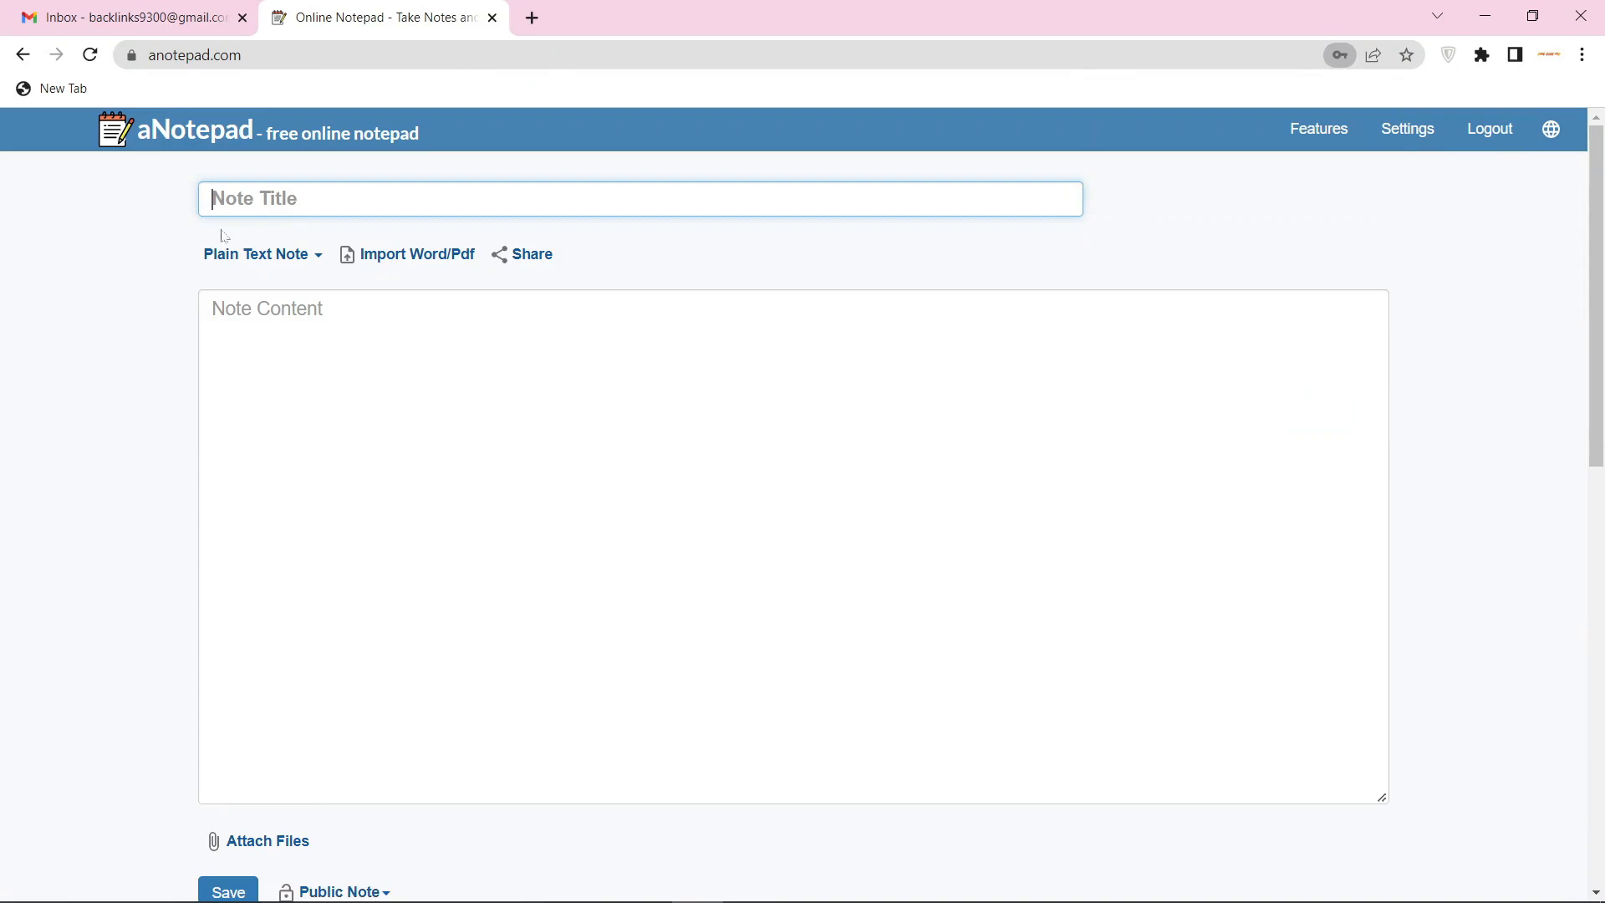
type("Game")
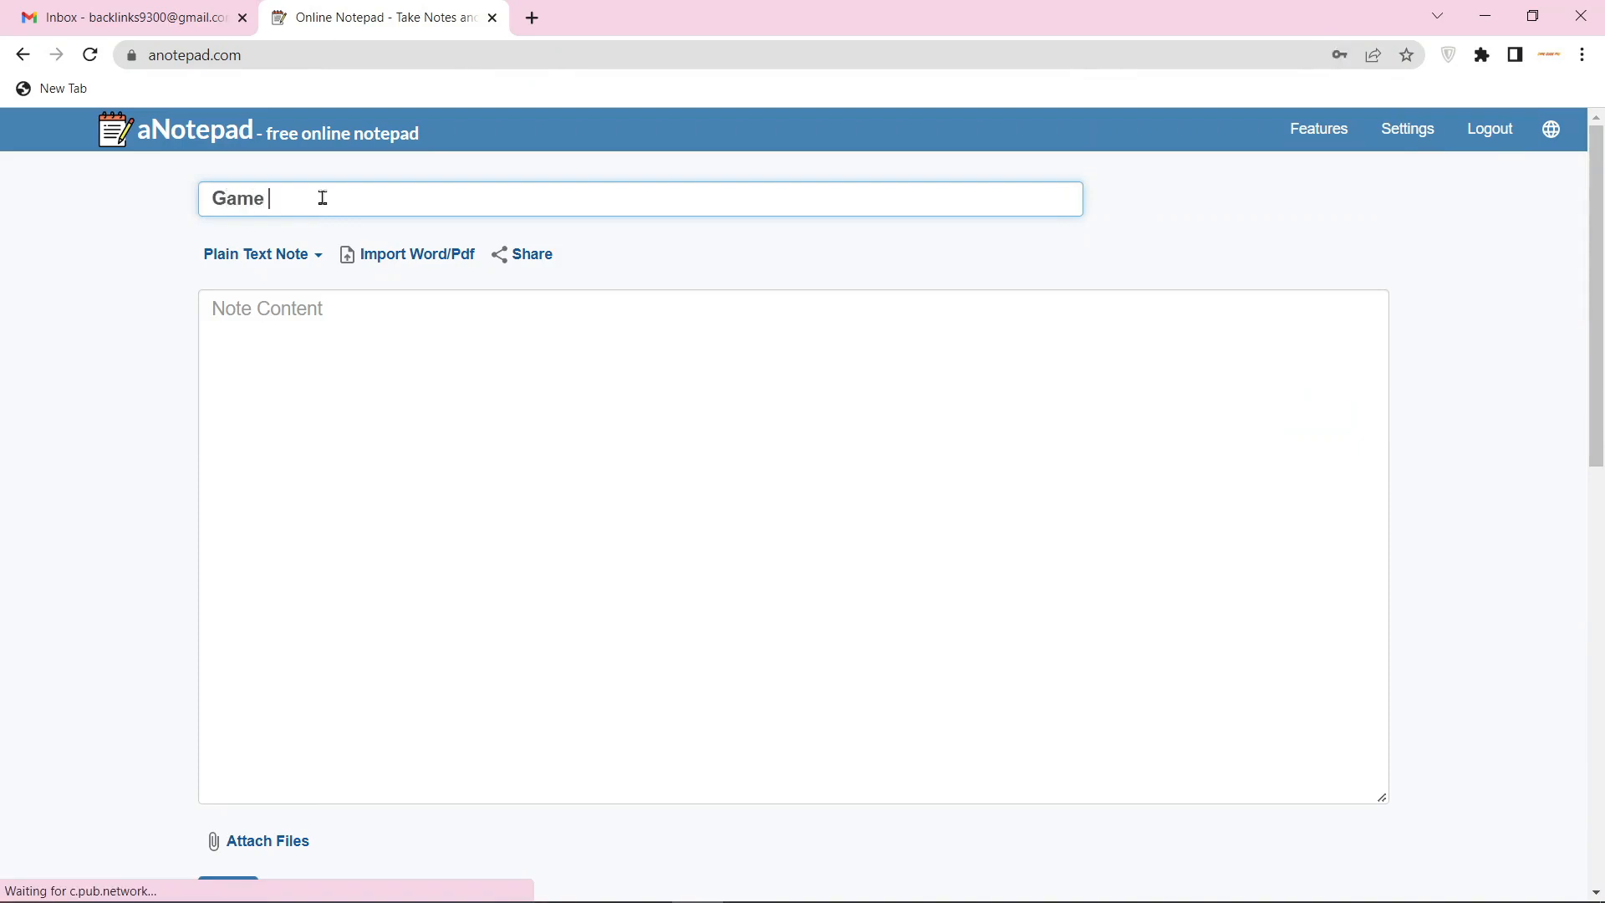
type("Guide Pro")
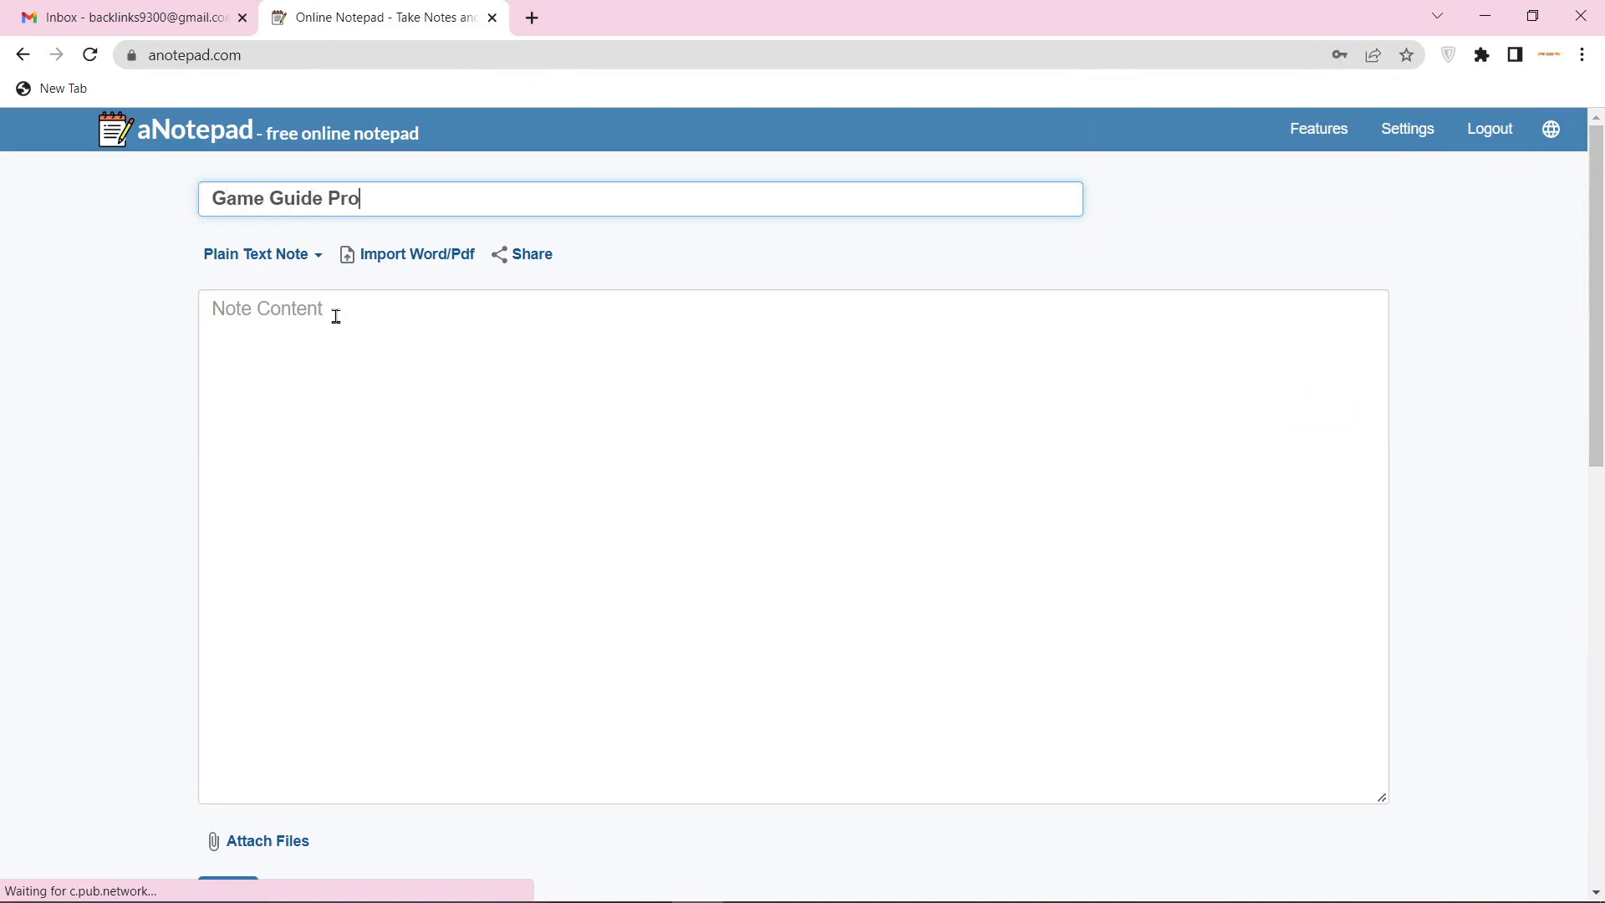
type("A Platform where you'll get the Latest News, Reviews, and Tips & Tricks of the PC & Mobile Games.")
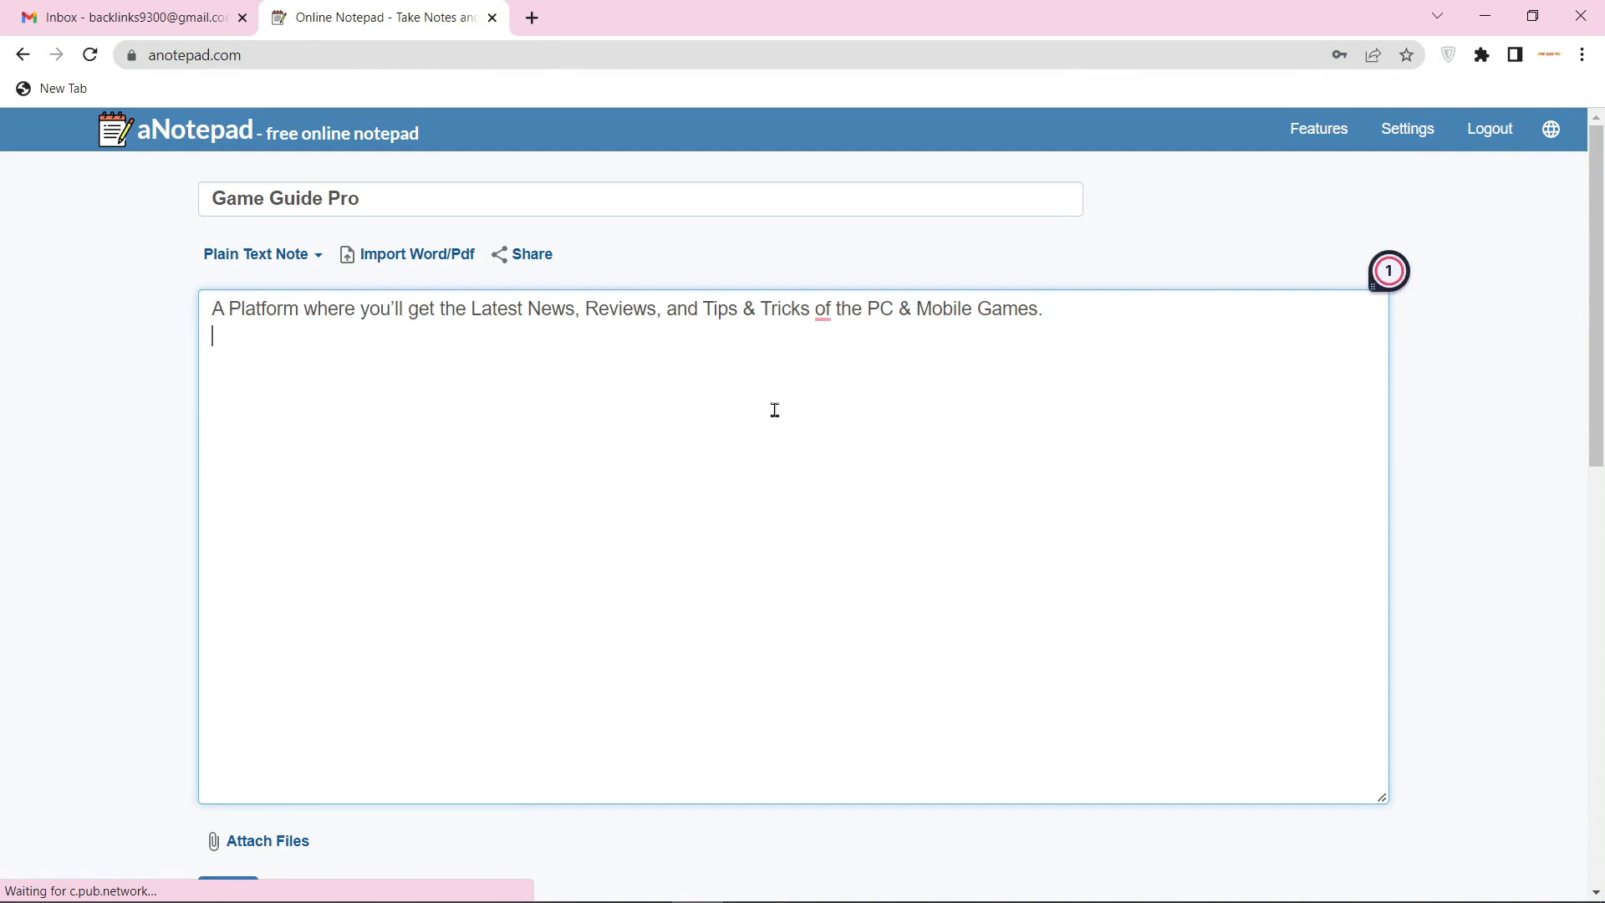
type("Visit:")
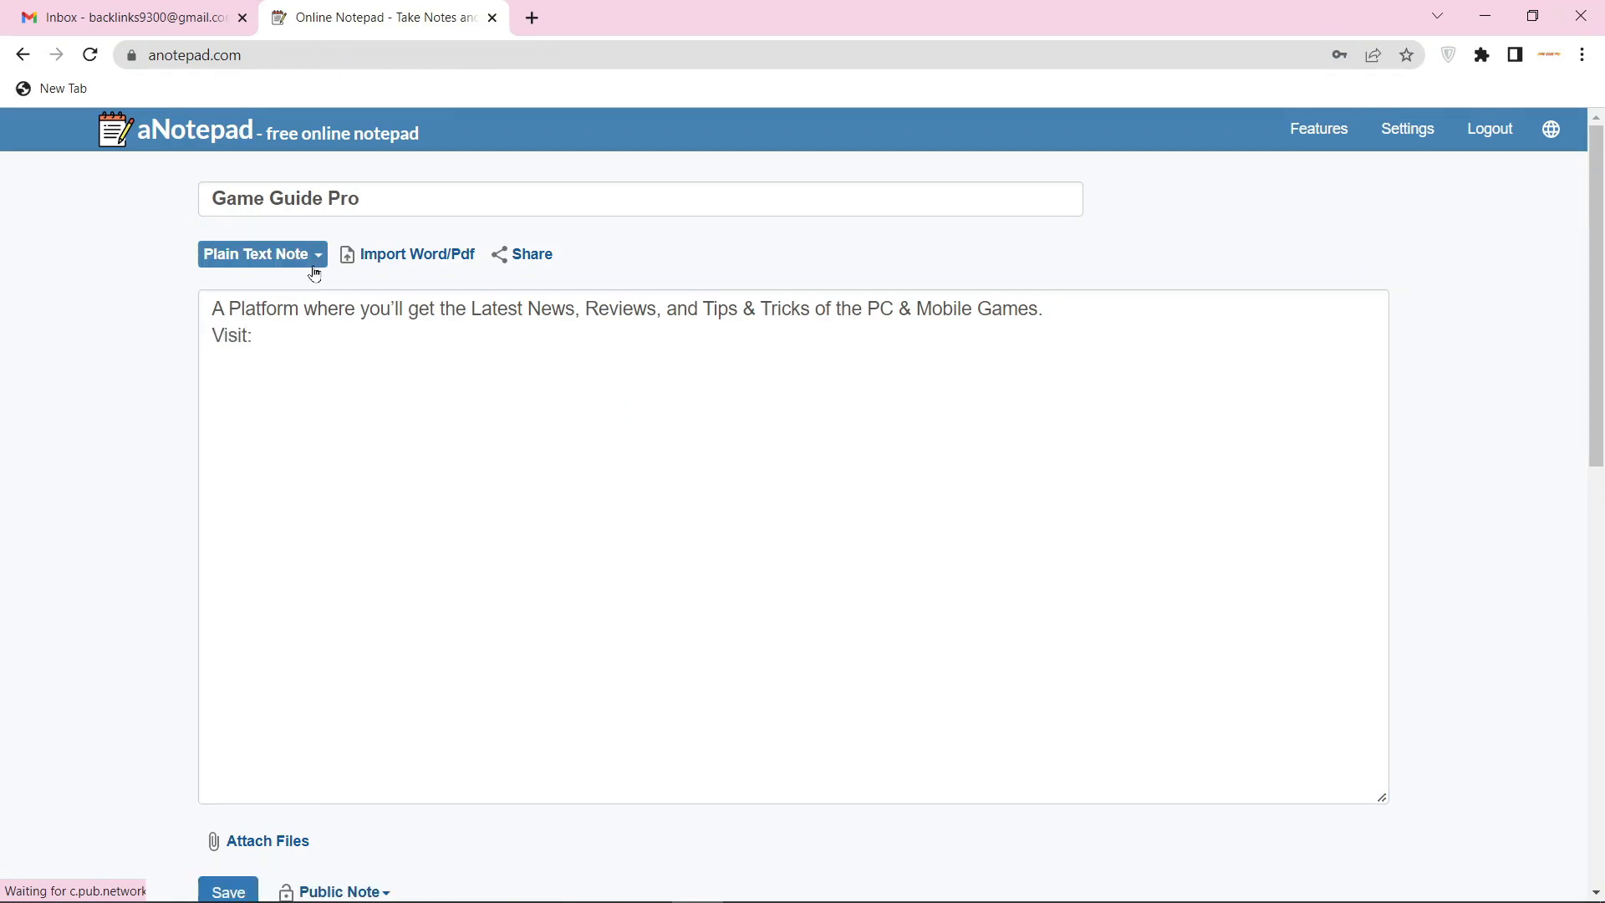
- Switch the note type from Plain Text to Rich Text Note
left_click(257, 254)
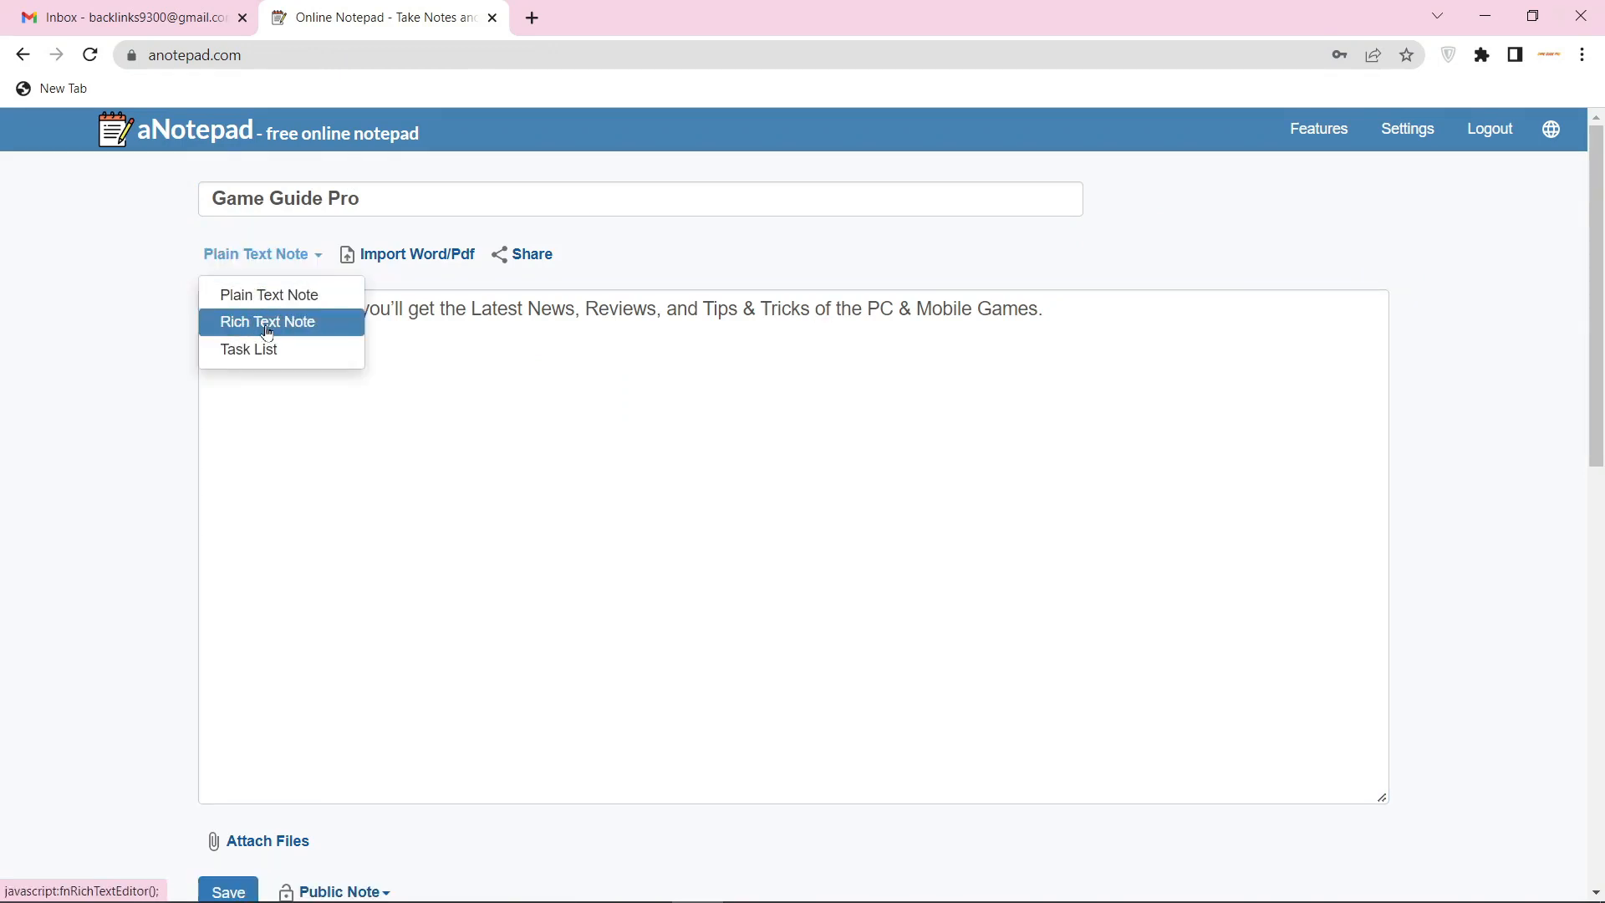
left_click(267, 321)
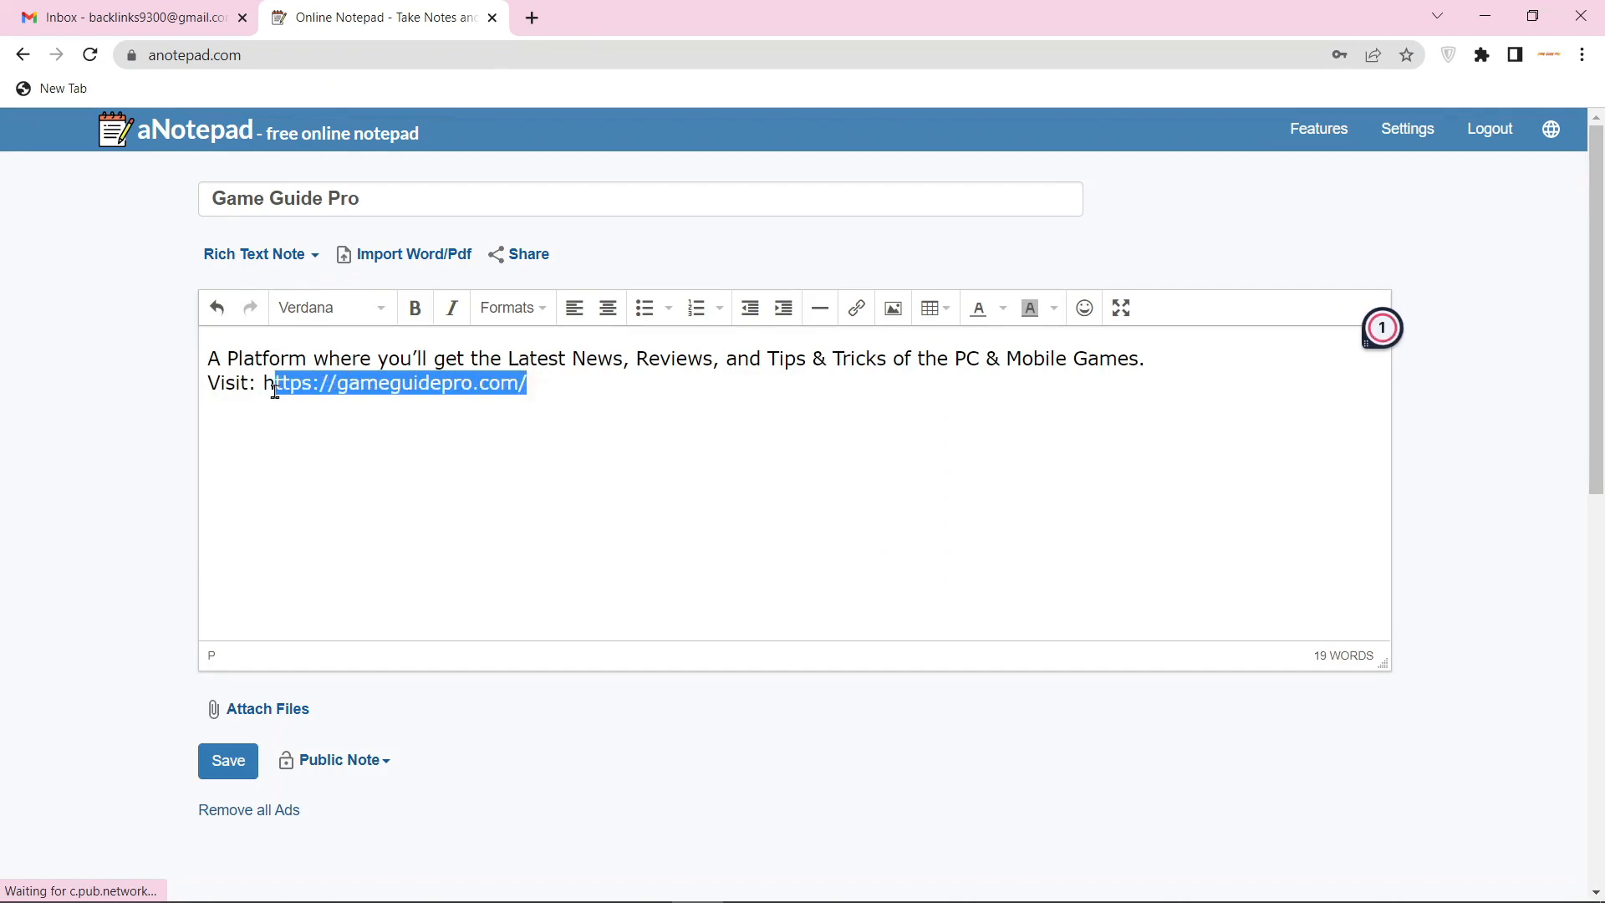
left_click(856, 307)
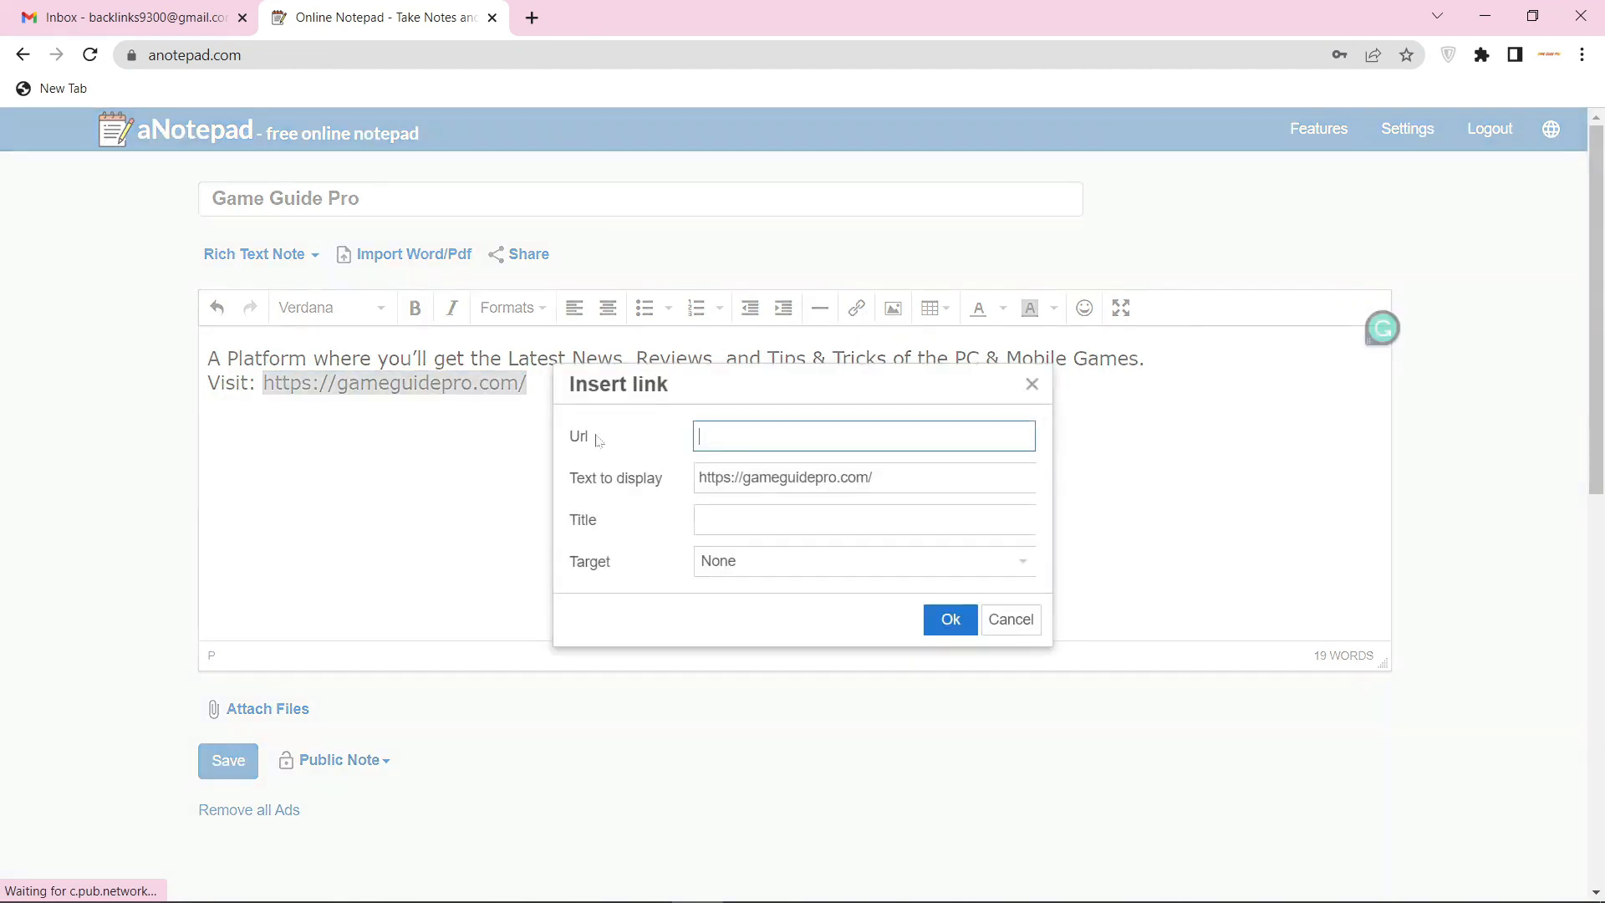
left_click(947, 619)
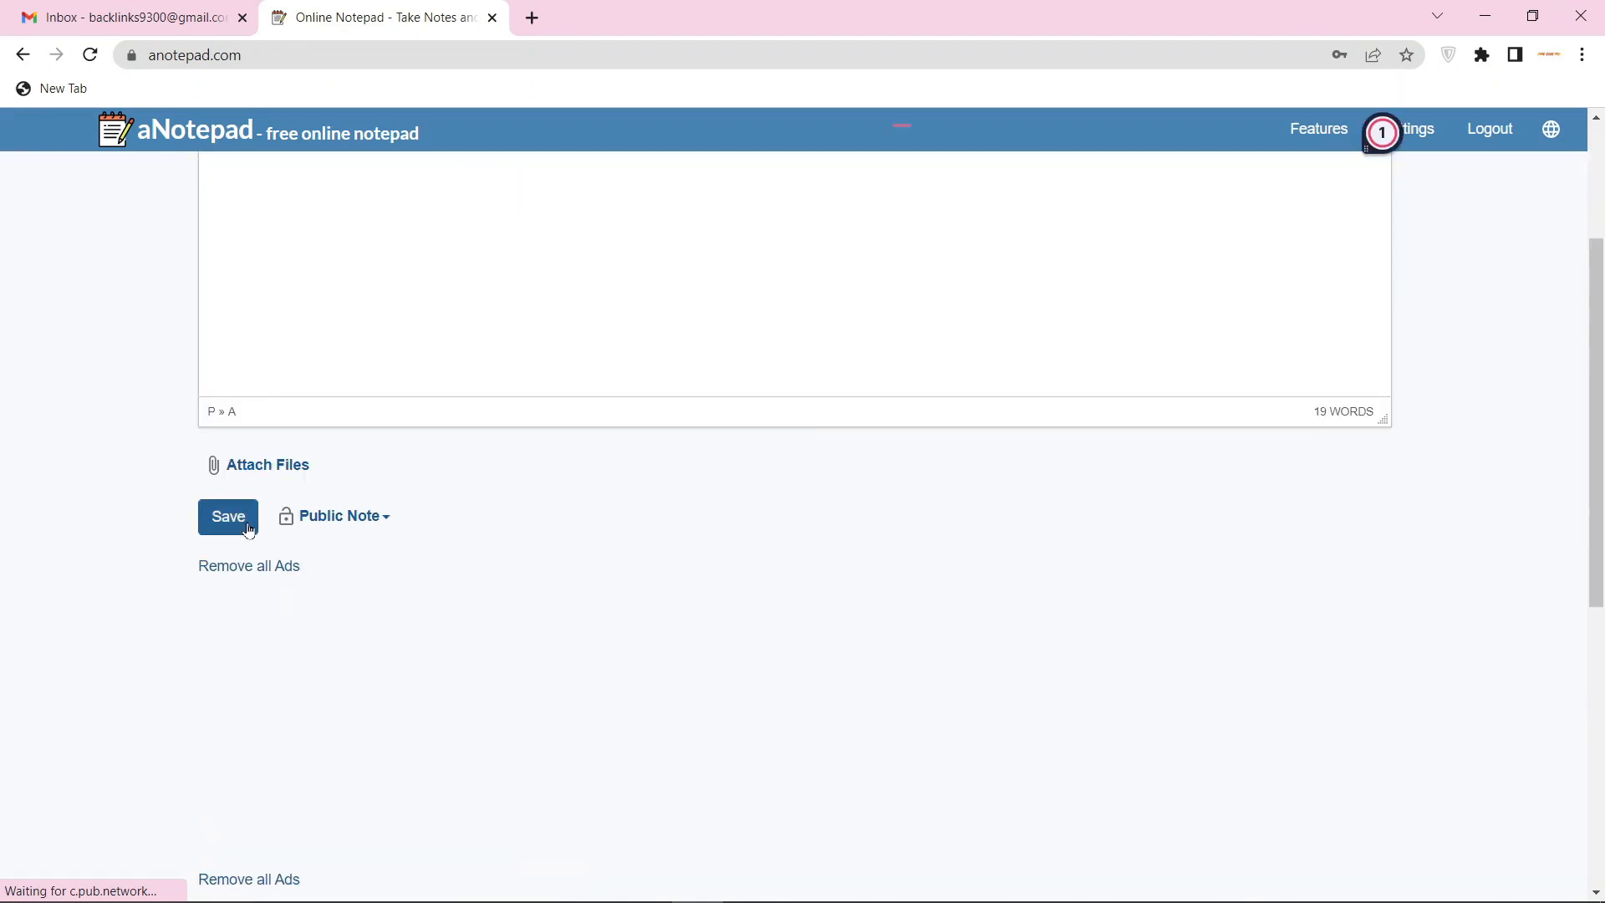
left_click(229, 517)
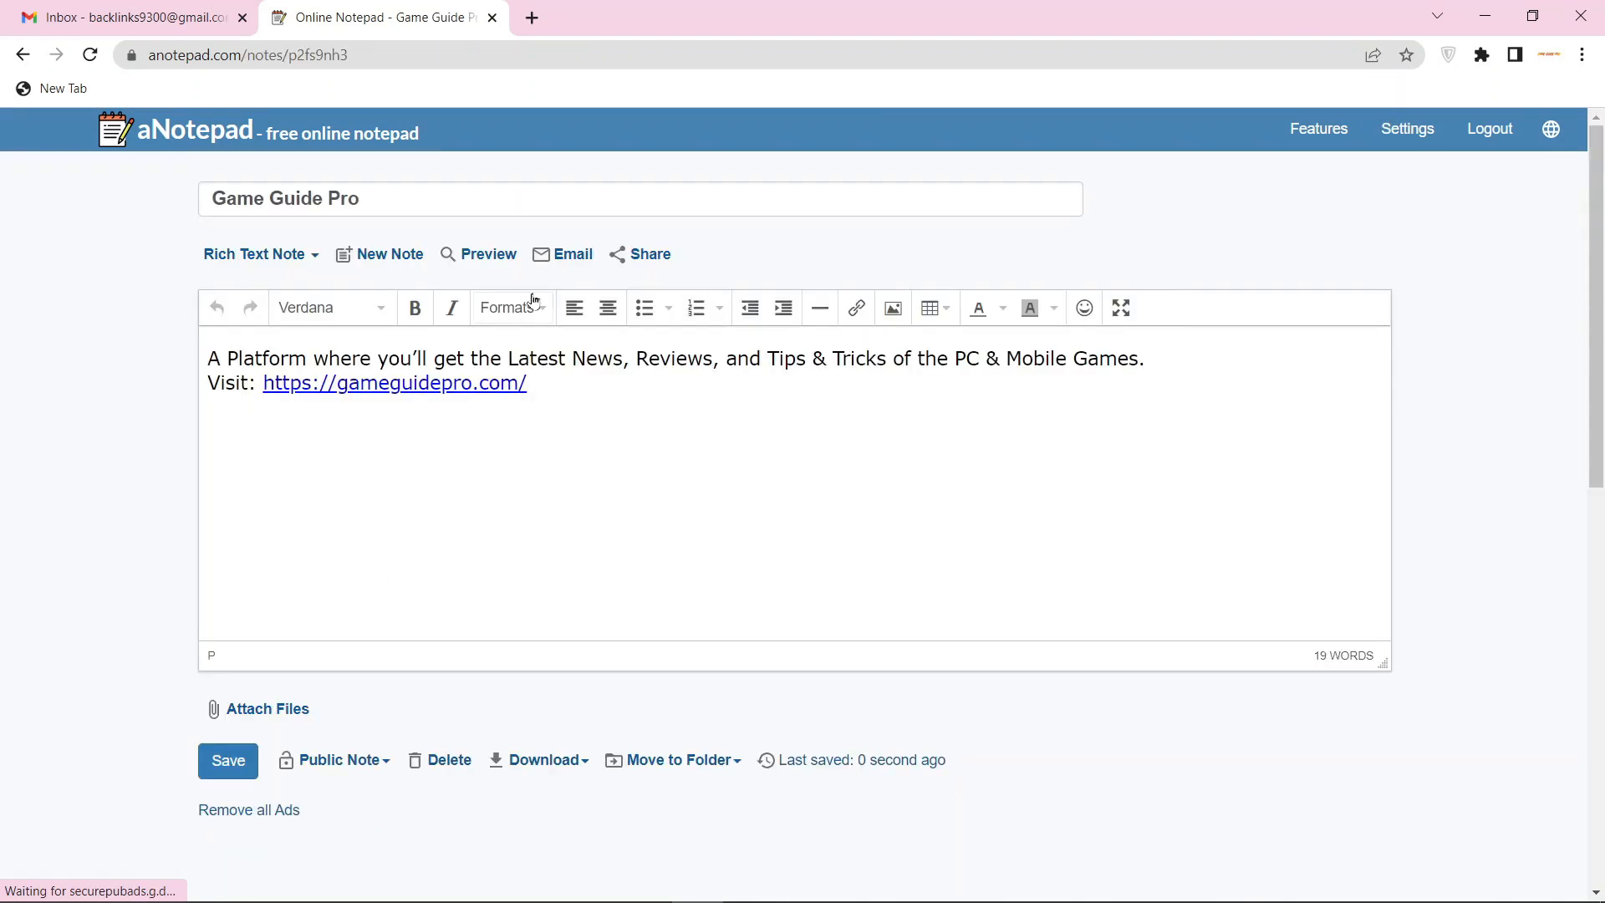
- Show the full Share panel via More… and select the note's public link
left_click(647, 255)
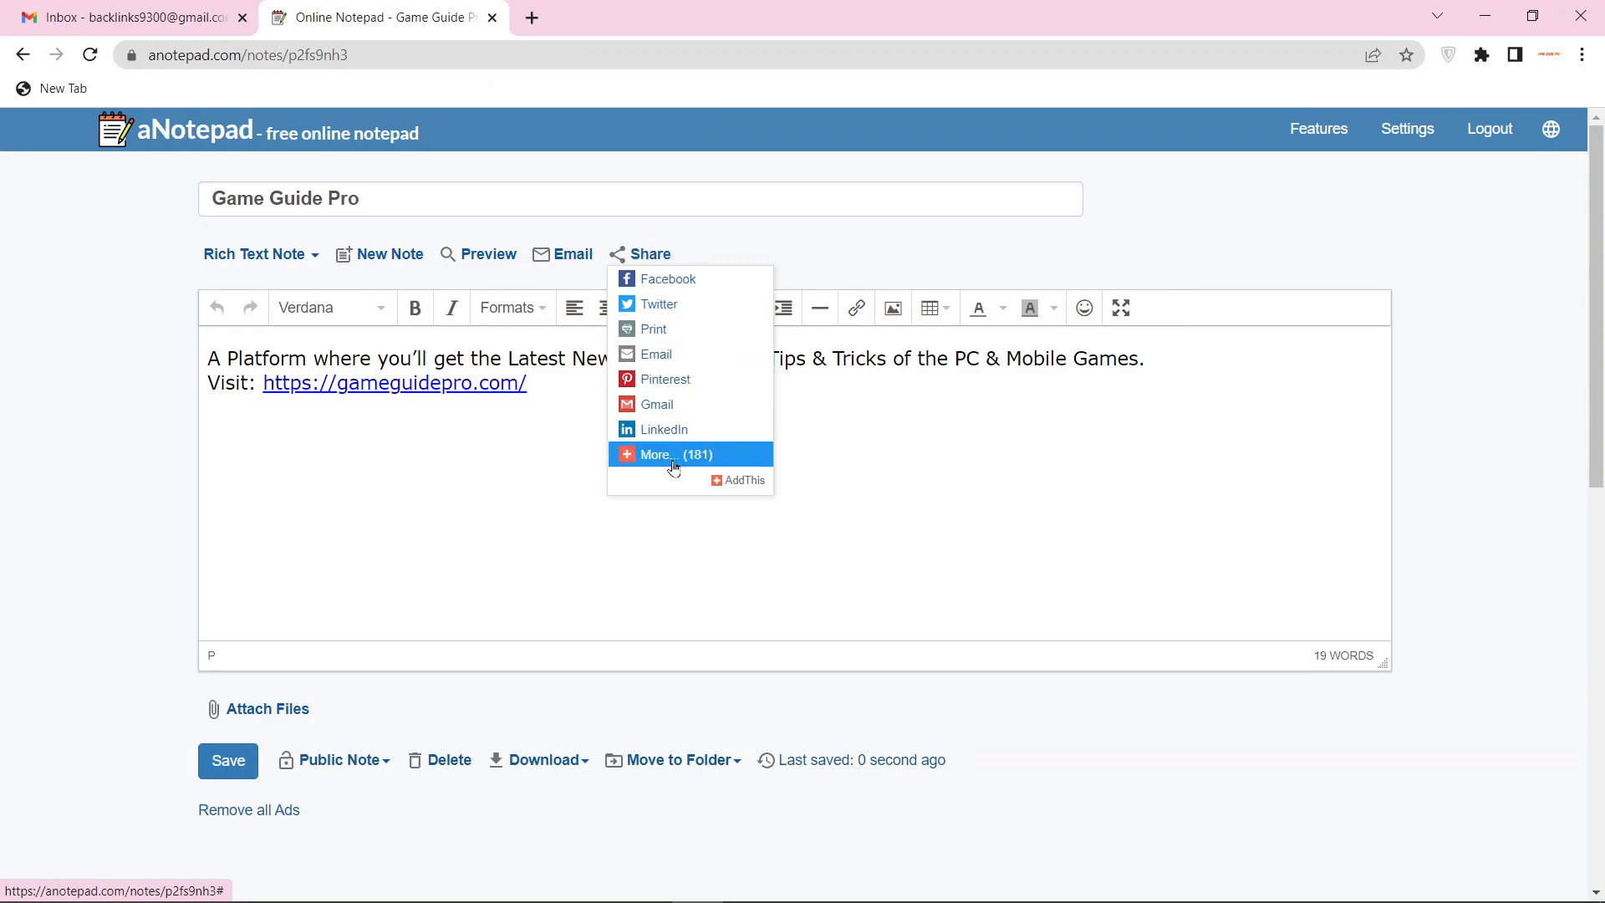
left_click(667, 455)
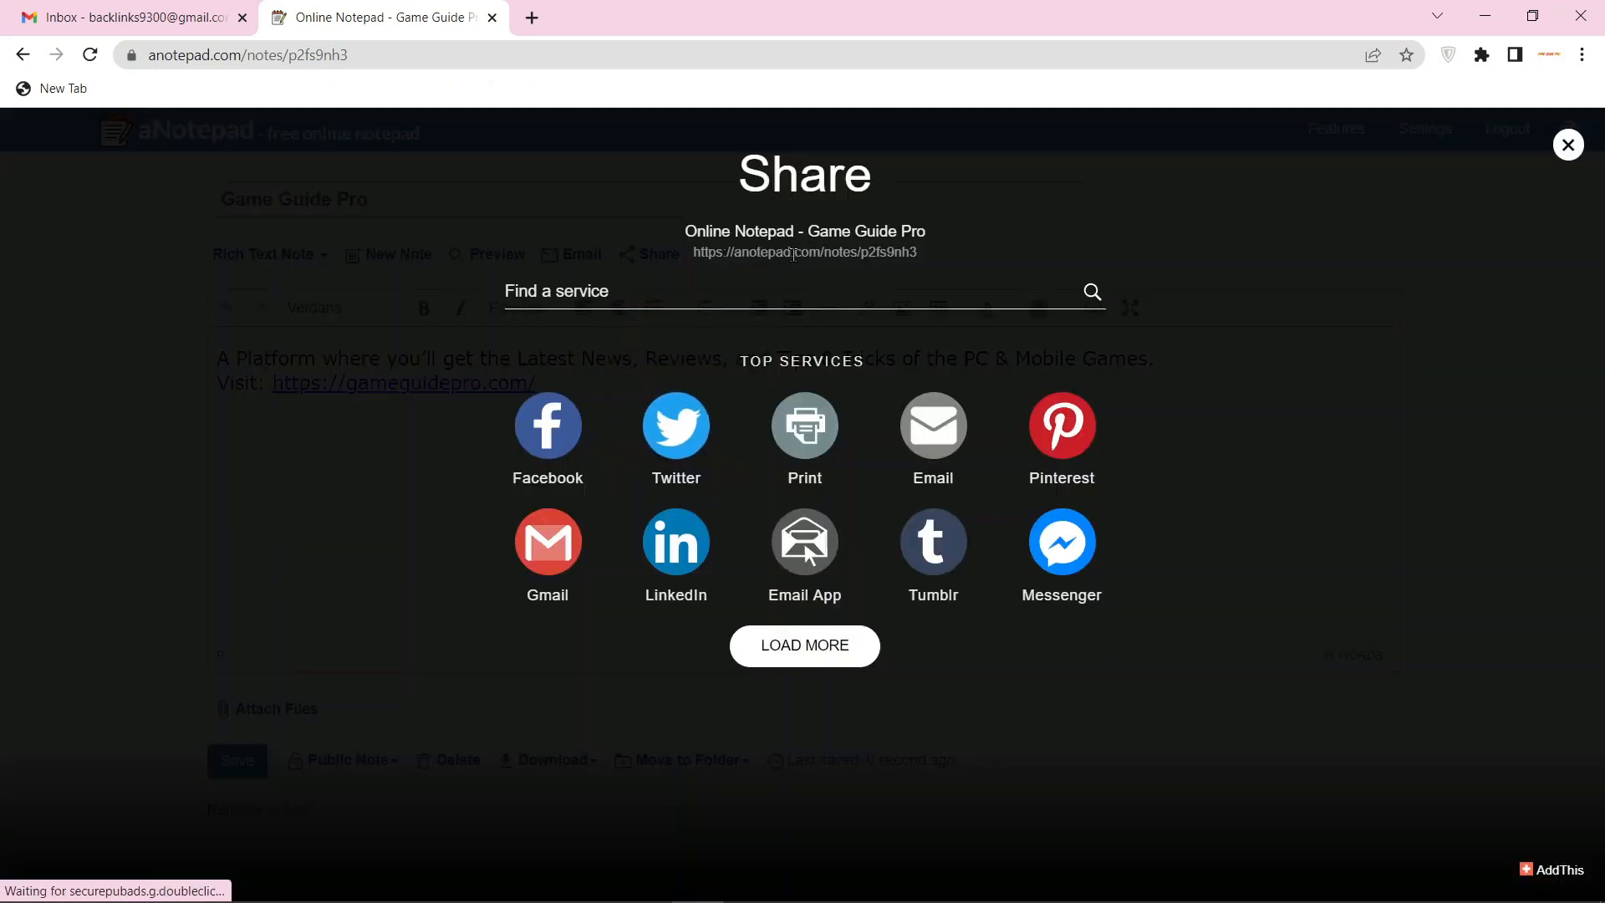
double_click(804, 253)
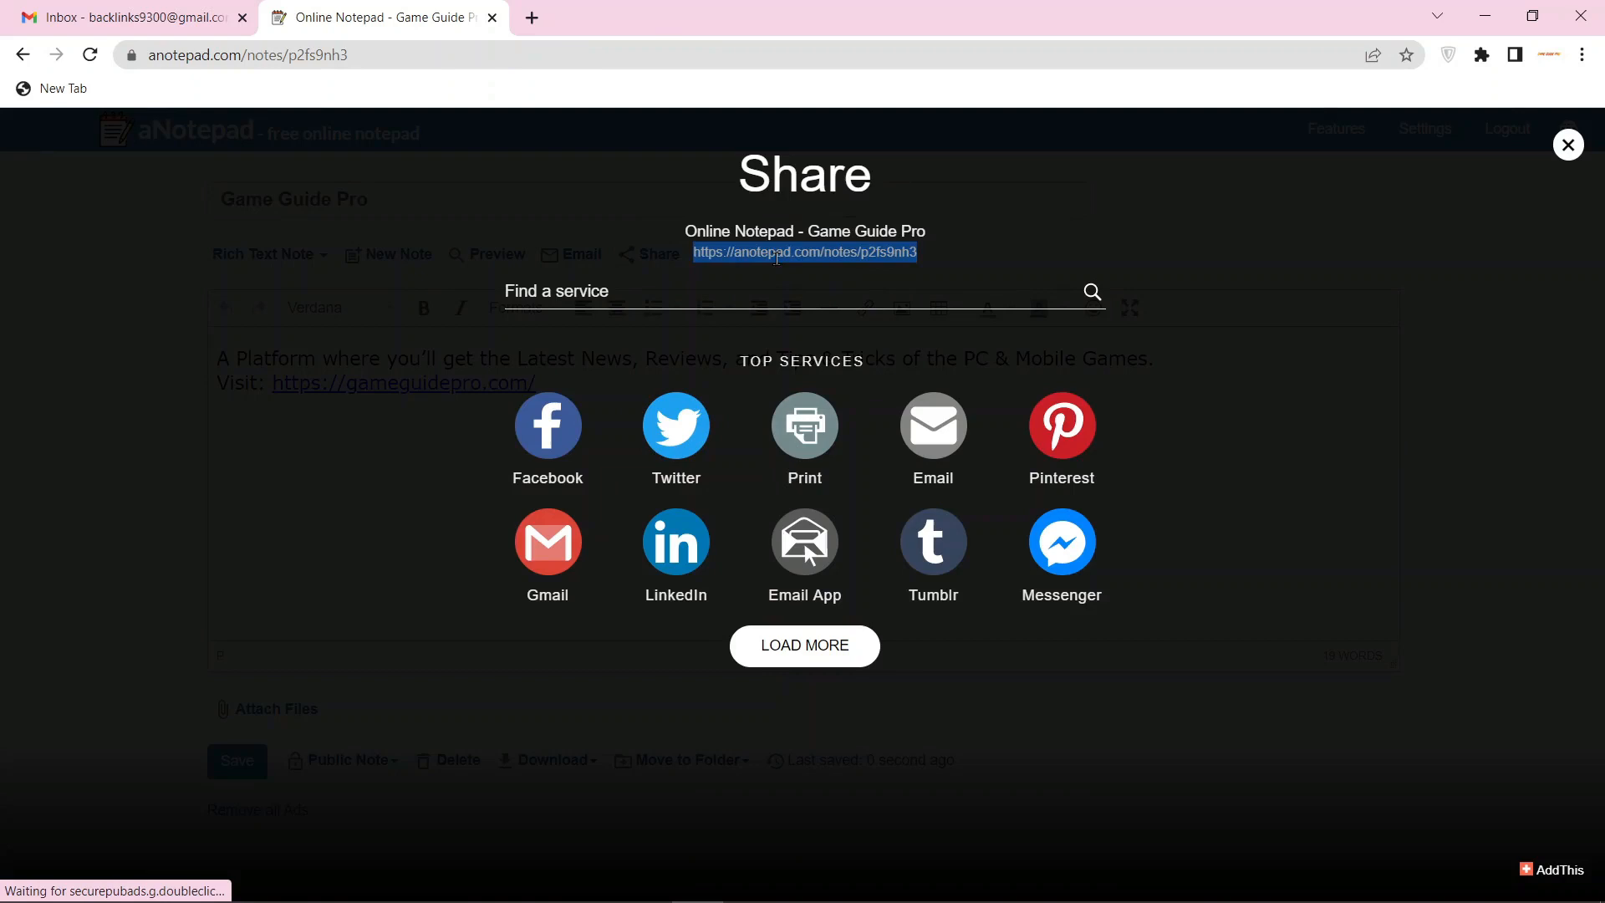
mouse_move(695, 249)
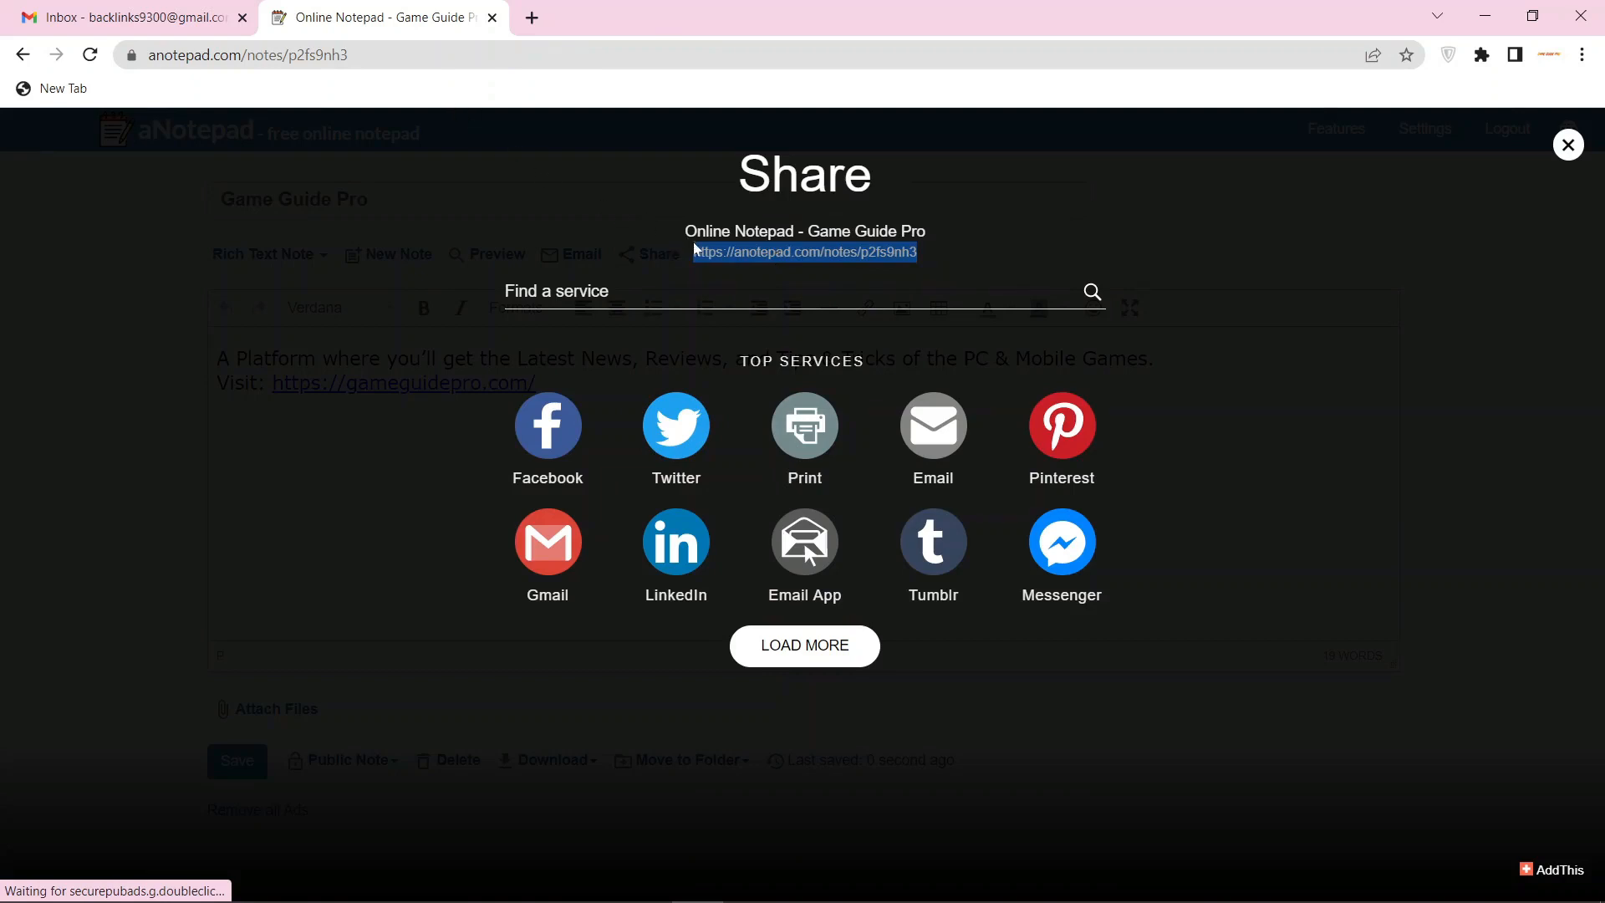